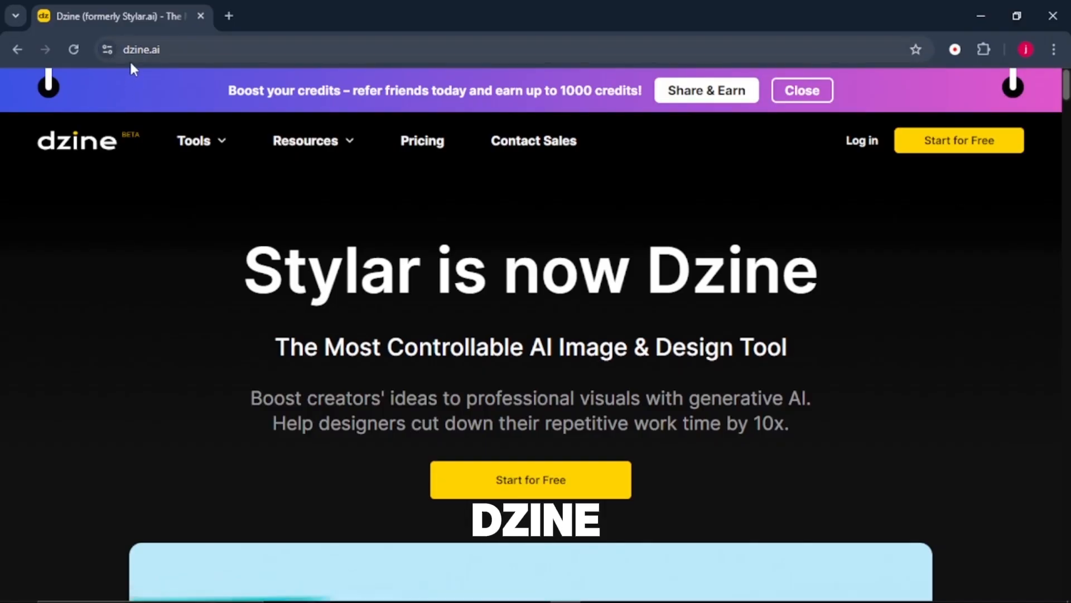
Sign up for a Dzine account with Google, landing on the pricing onboarding page
click(193, 140)
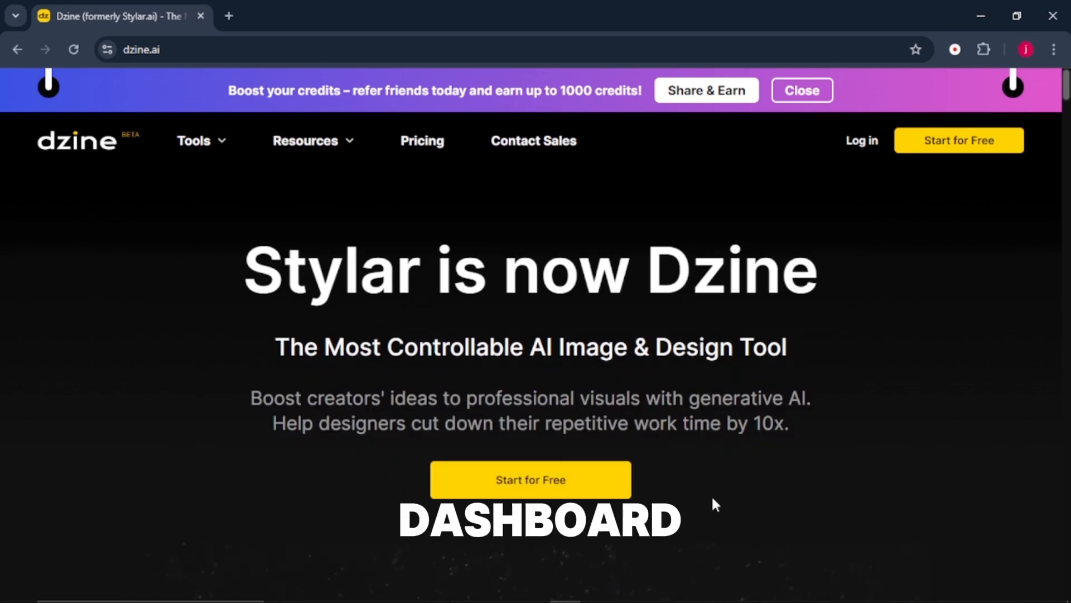
scroll(down, 3)
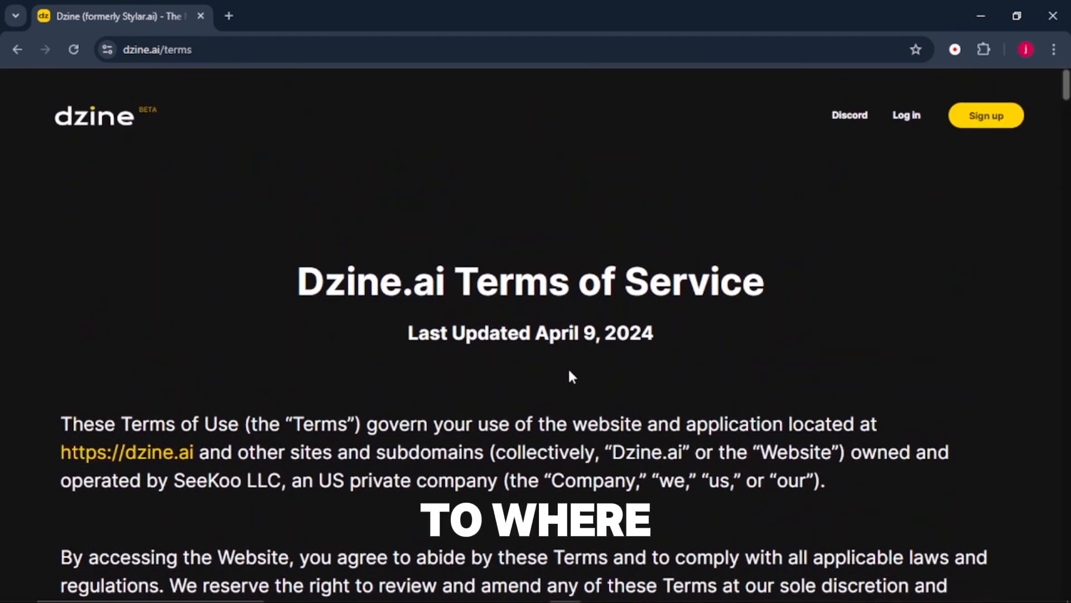
click(986, 115)
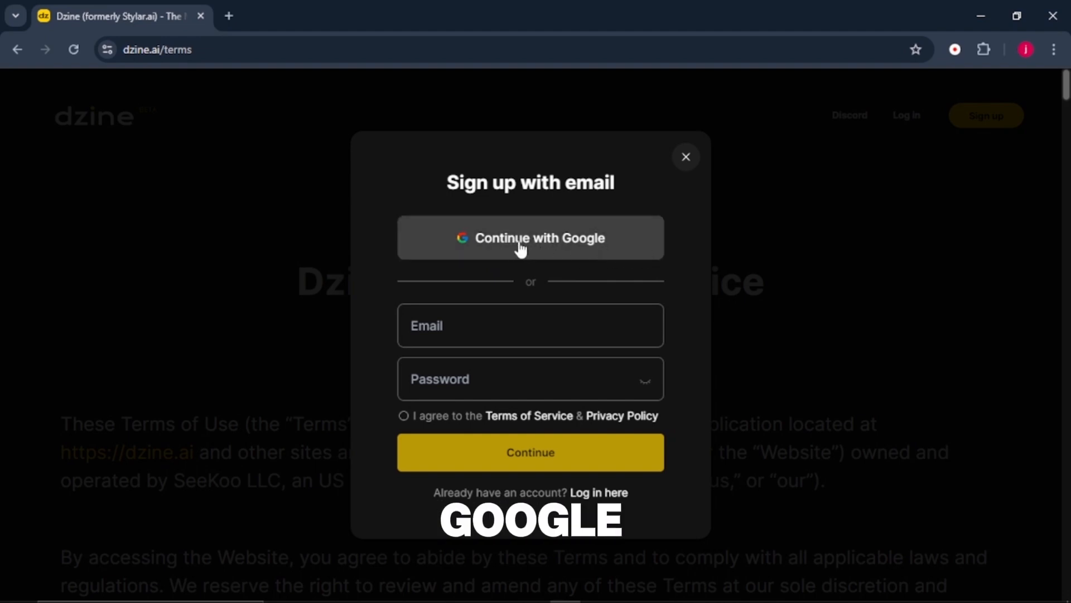
click(529, 237)
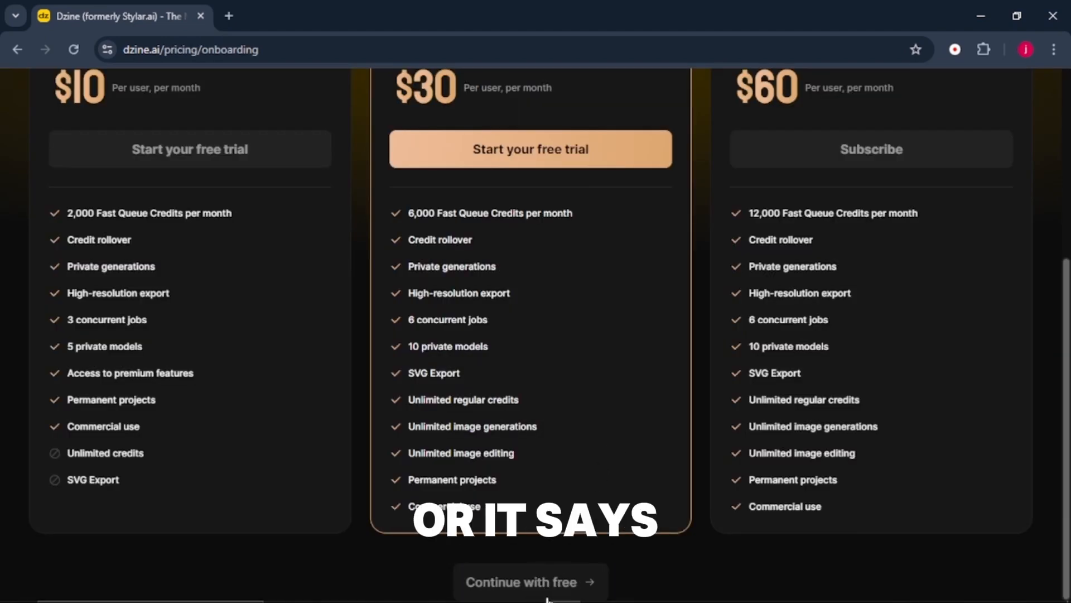
Continue with the free plan and browse the dashboard's AI tools and styles
click(530, 582)
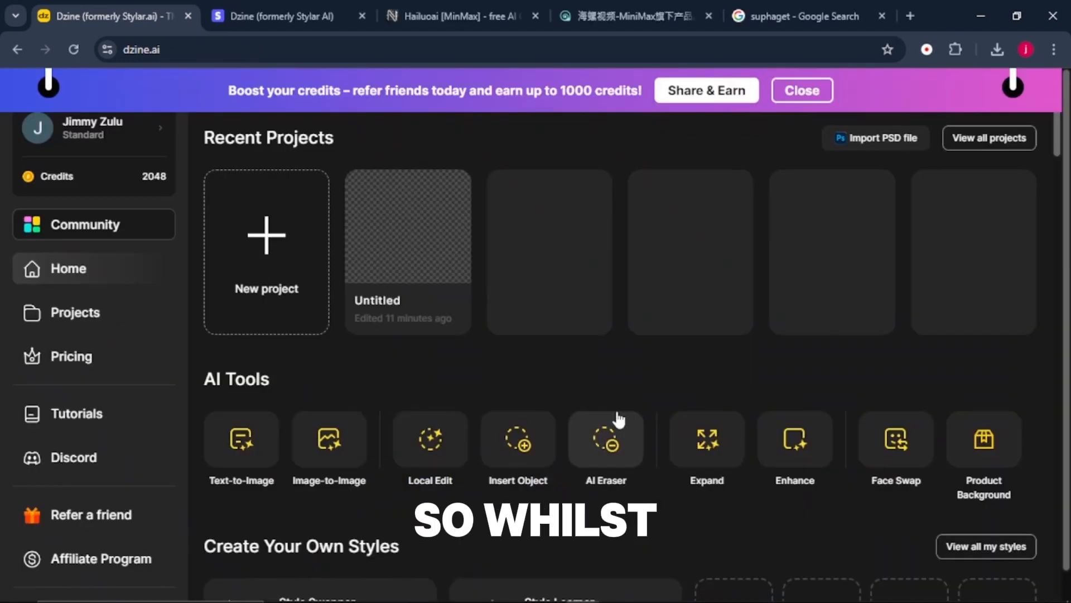
mouse_move(303, 347)
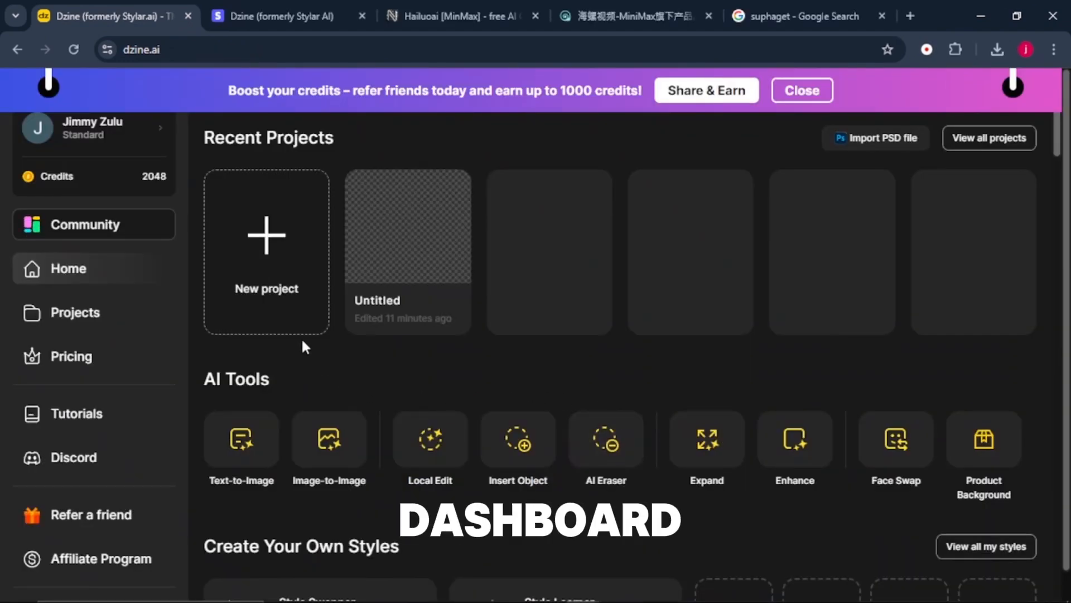
scroll(down, 3)
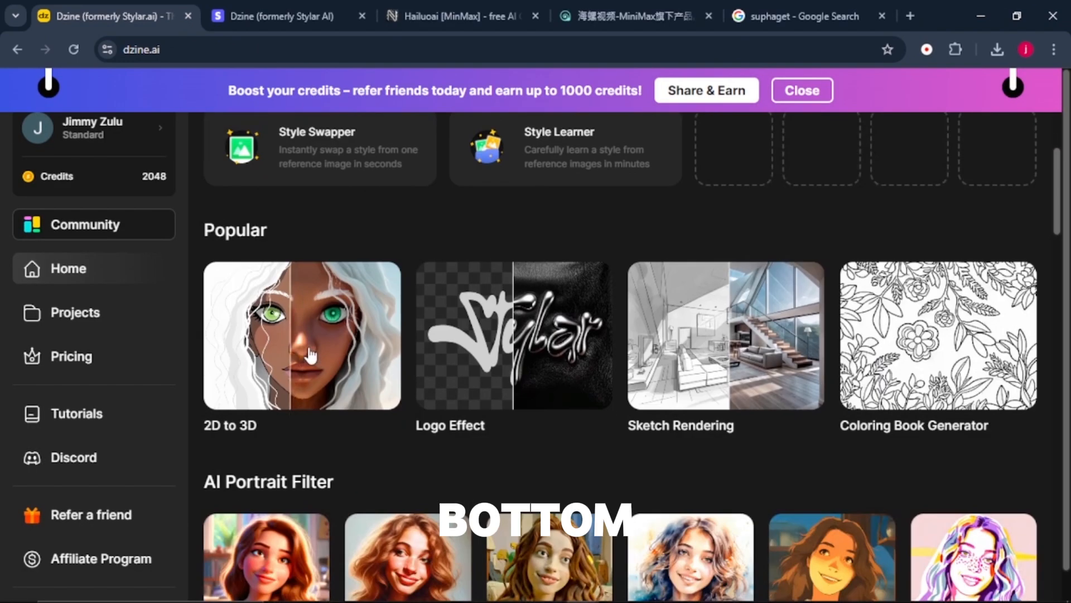
scroll(down, 3)
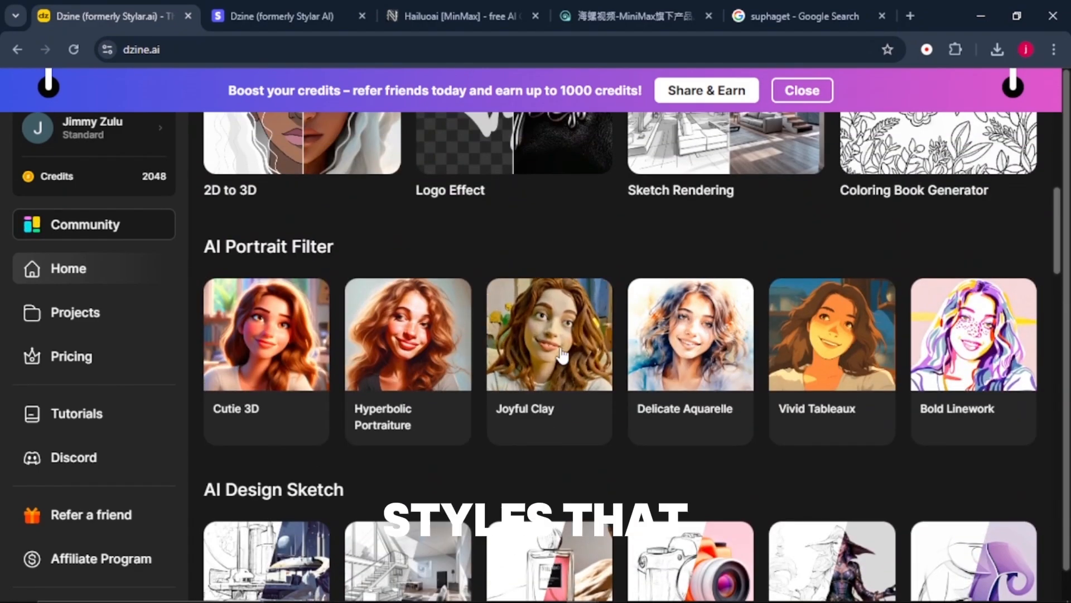
scroll(down, 3)
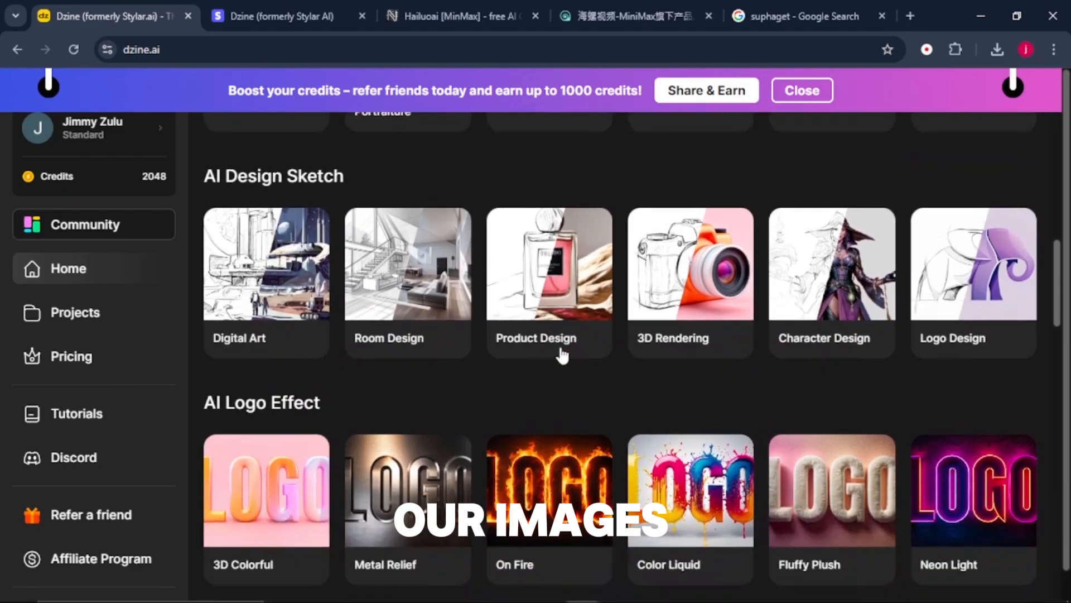
scroll(up, 3)
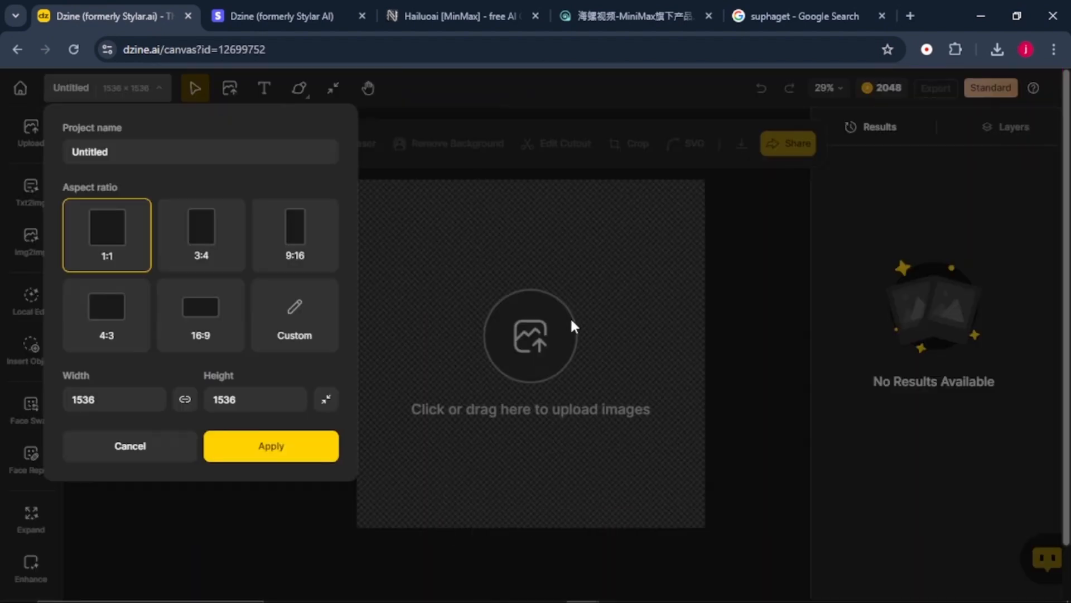
mouse_move(183, 279)
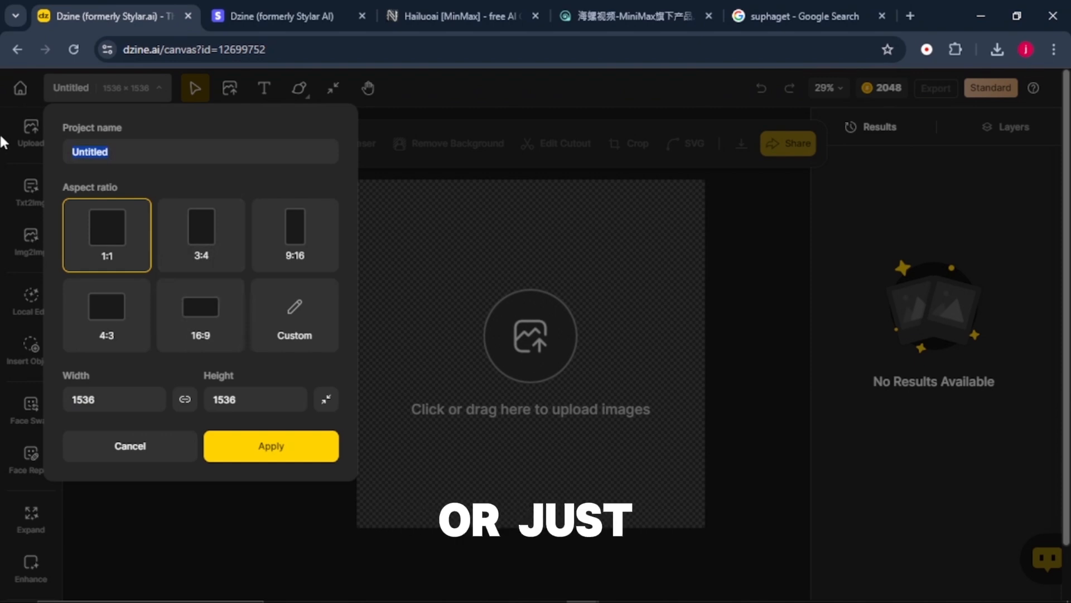
Name the project 'jimmy' and apply a 16:9, 1536×864 canvas
text(jimmy)
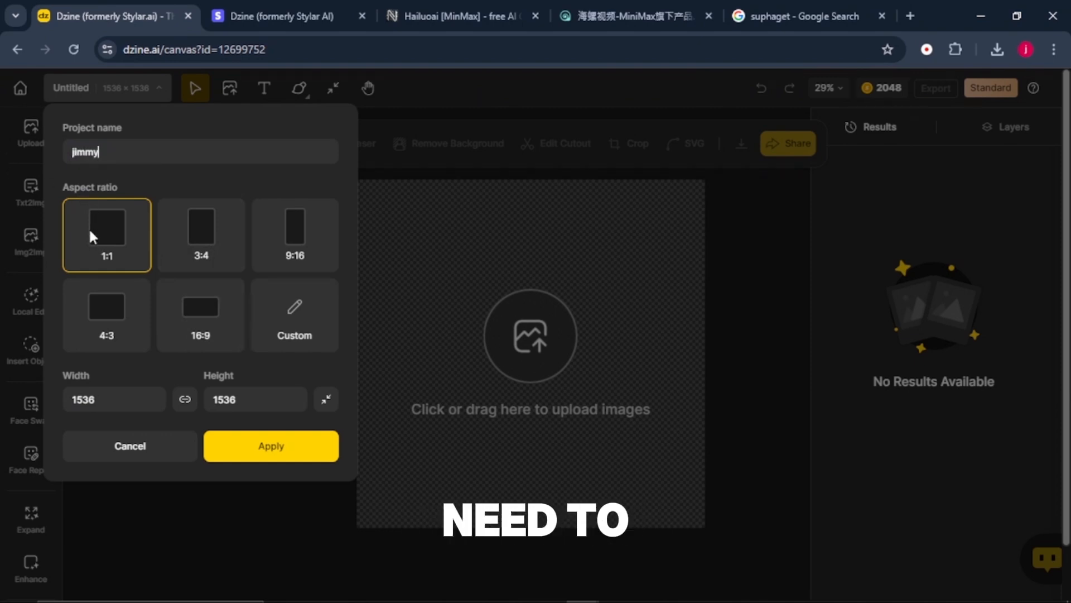
mouse_move(200, 336)
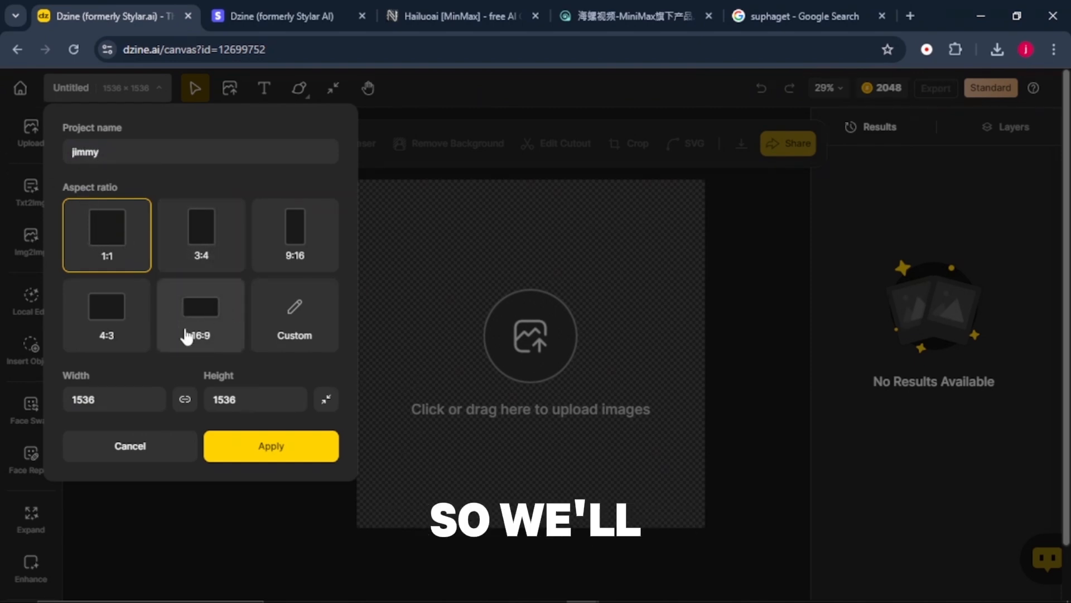
click(200, 315)
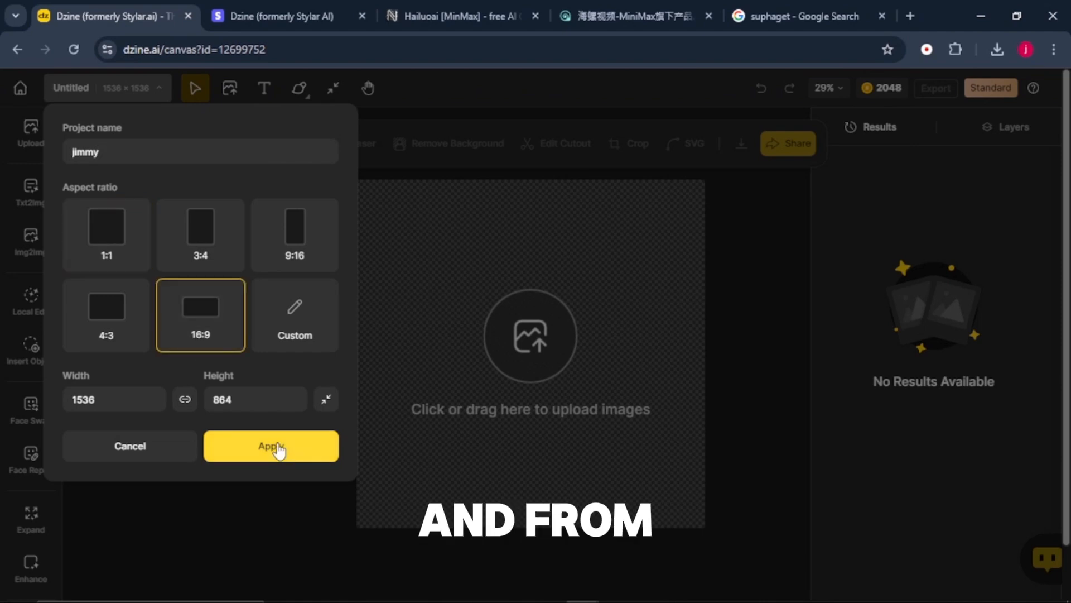
click(270, 446)
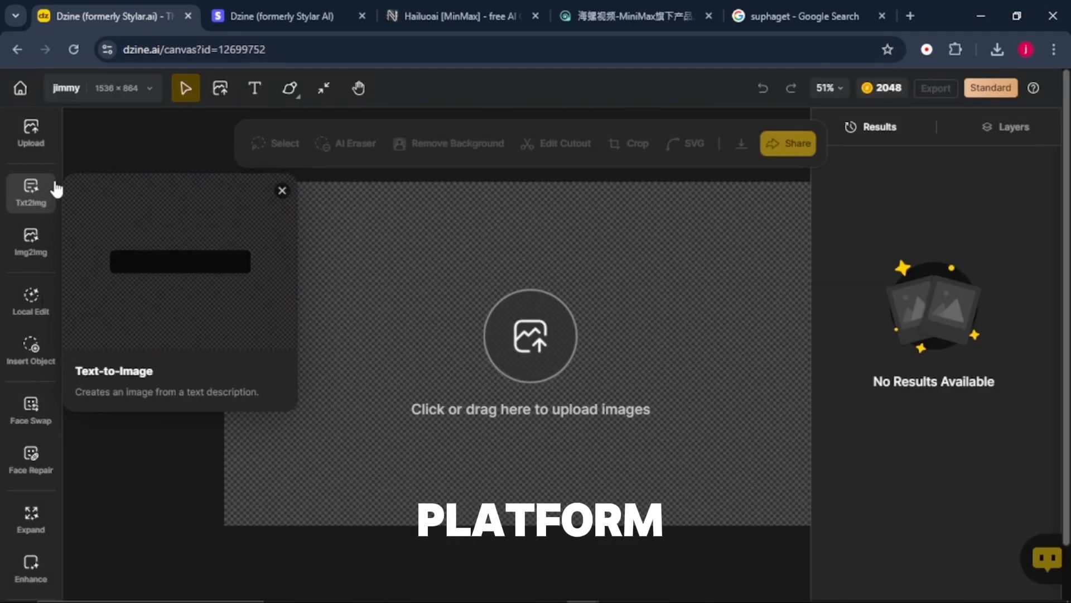
mouse_move(30, 243)
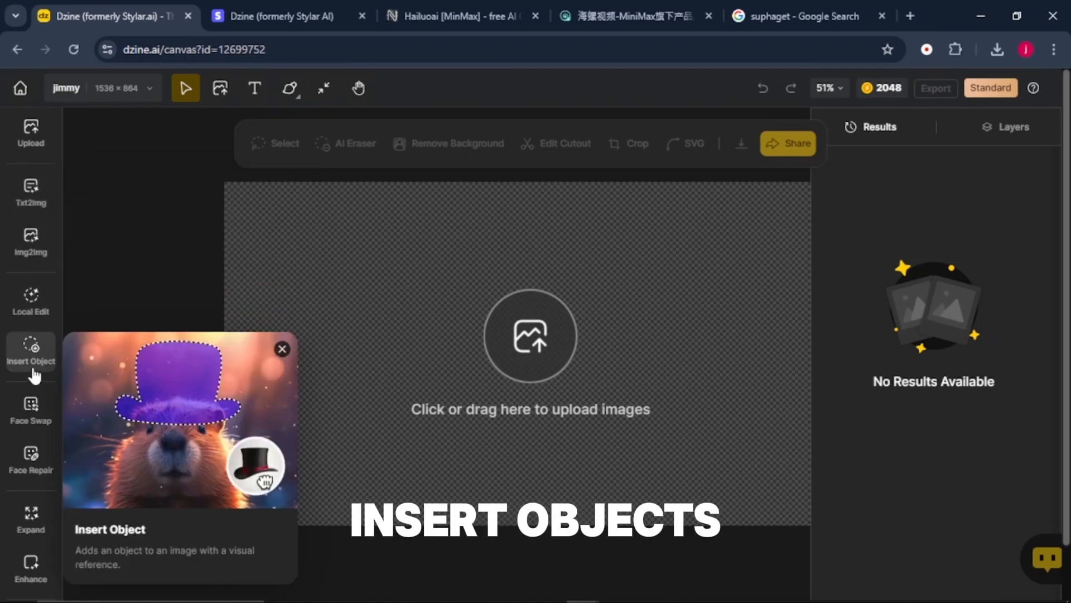
mouse_move(31, 461)
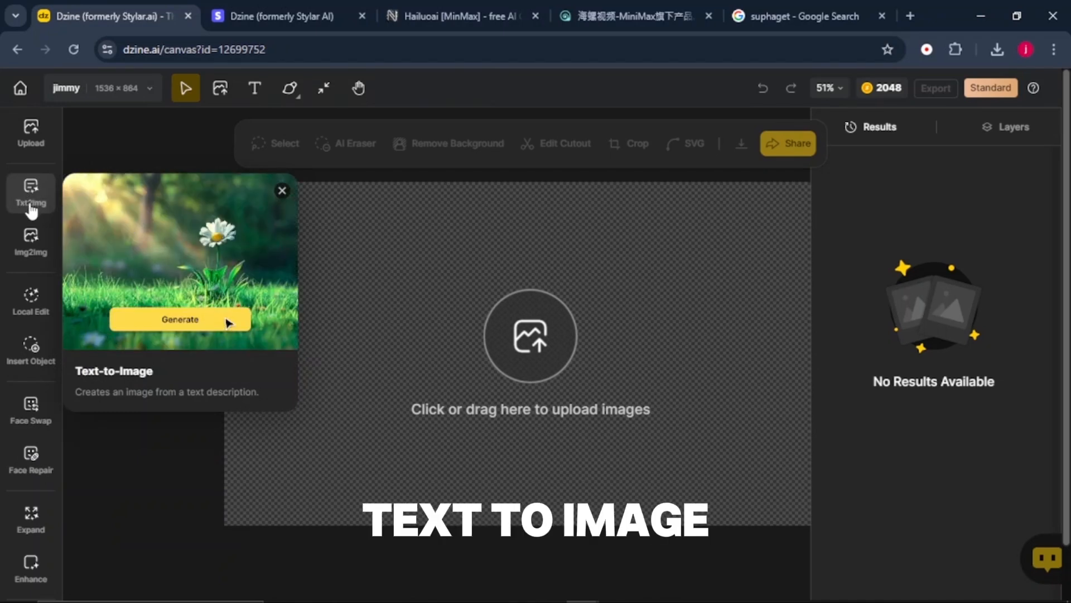
Bring up the Txt2Img panel from the left toolbar
click(30, 193)
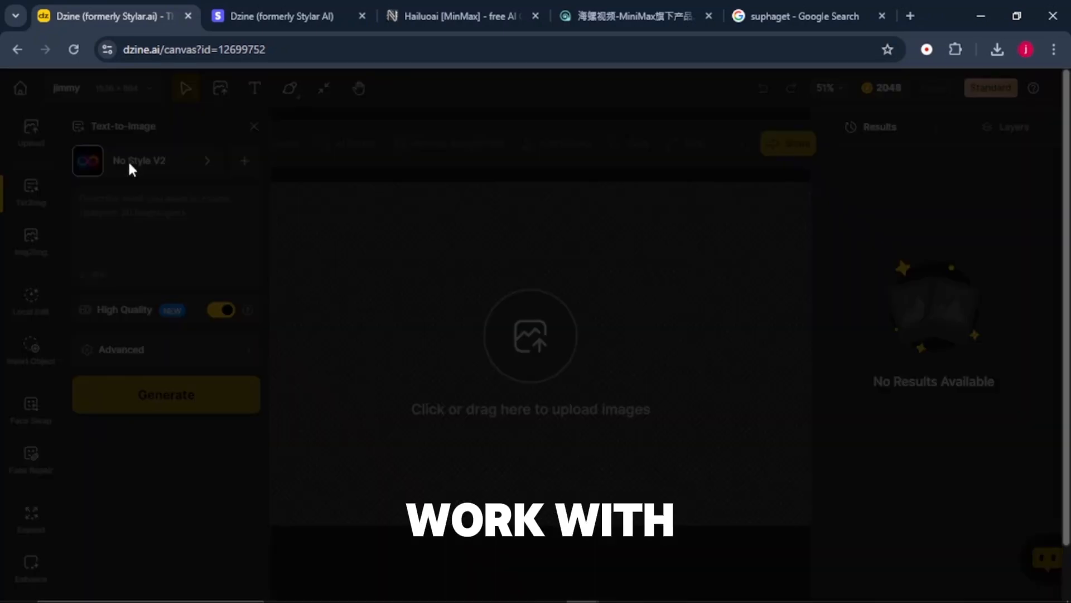
Choose the Realistic style from the All styles list for generation
click(139, 161)
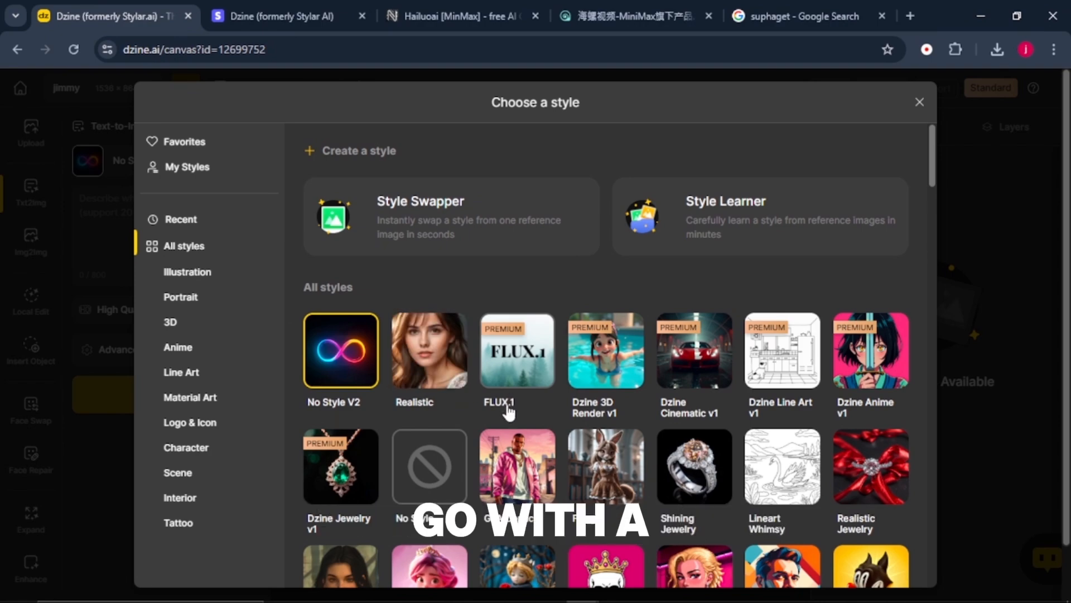
scroll(down, 3)
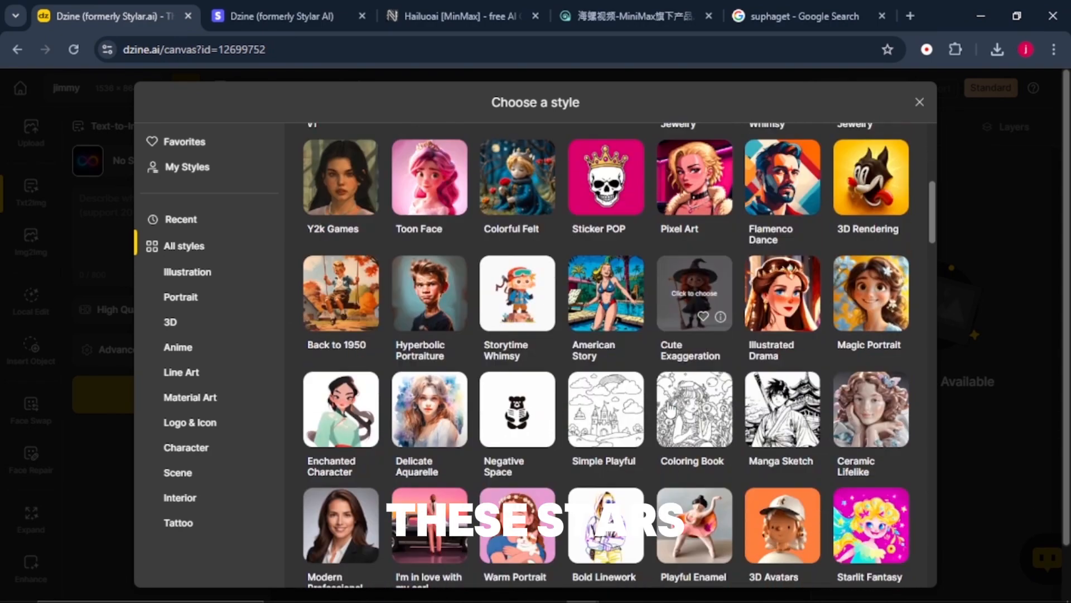
scroll(up, 3)
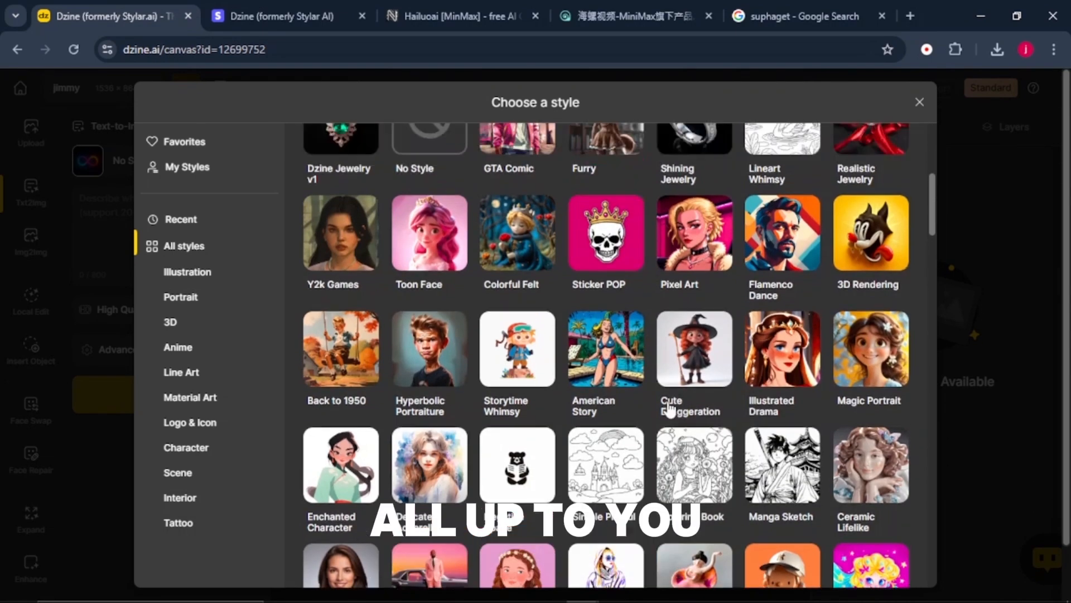
scroll(up, 3)
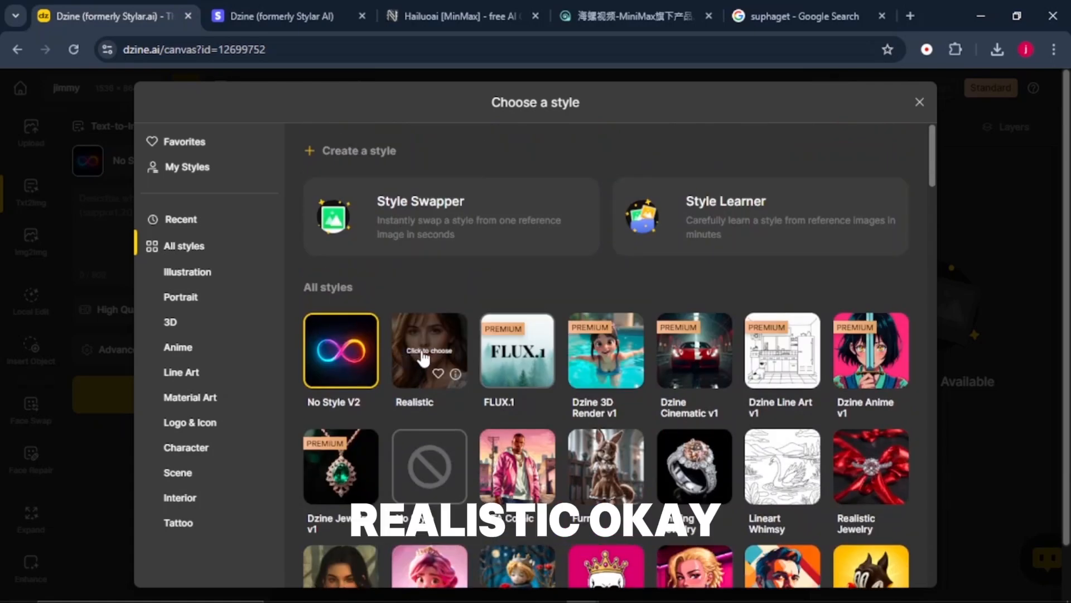
click(428, 351)
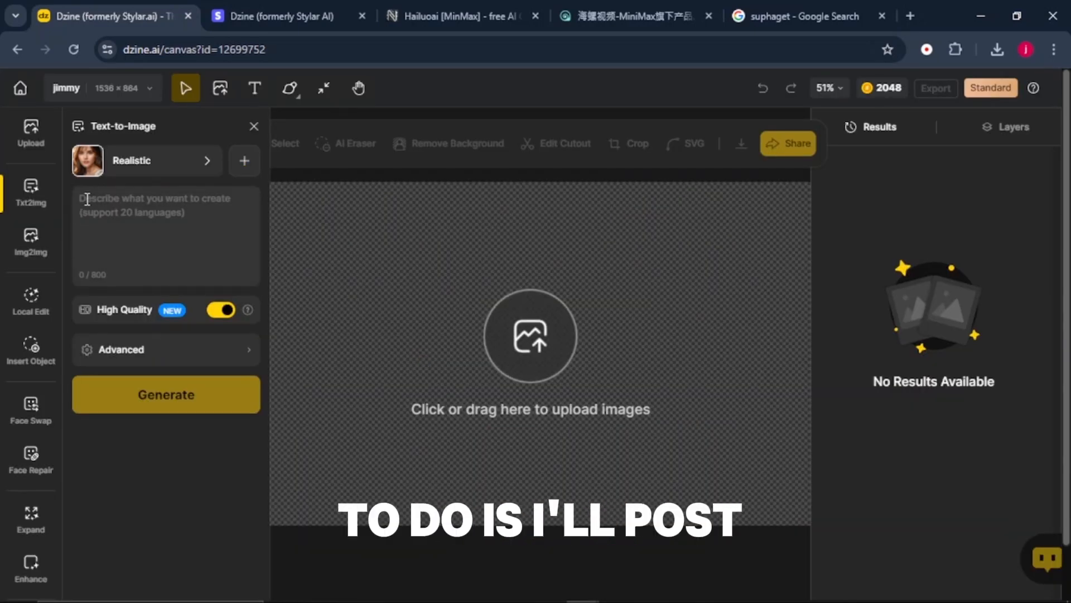
Enter the prompt 'nelson mandela taking a selfie with his tribe people' and expand Advanced settings
text(nelson mandela taking a selfie with his tribe people)
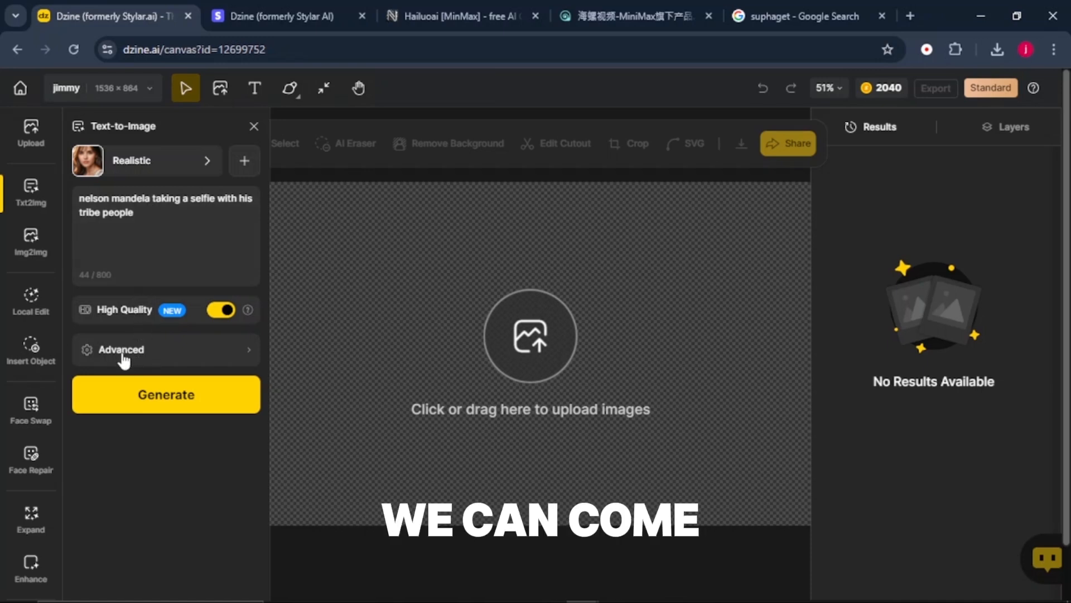
click(122, 350)
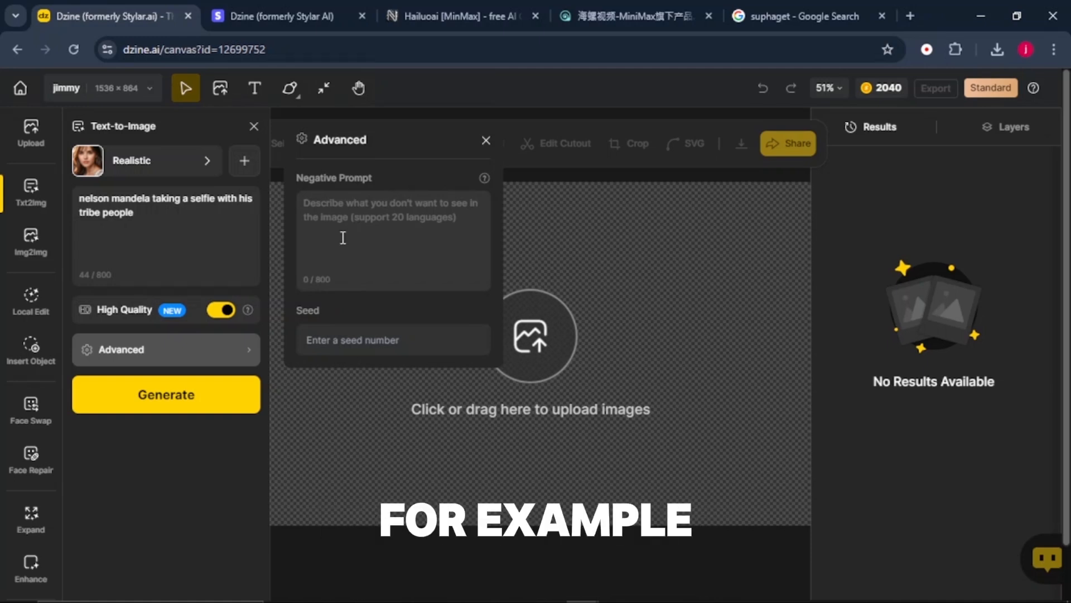
Add 'water, birds' as the negative prompt and generate the Mandela selfie images
text(water, b)
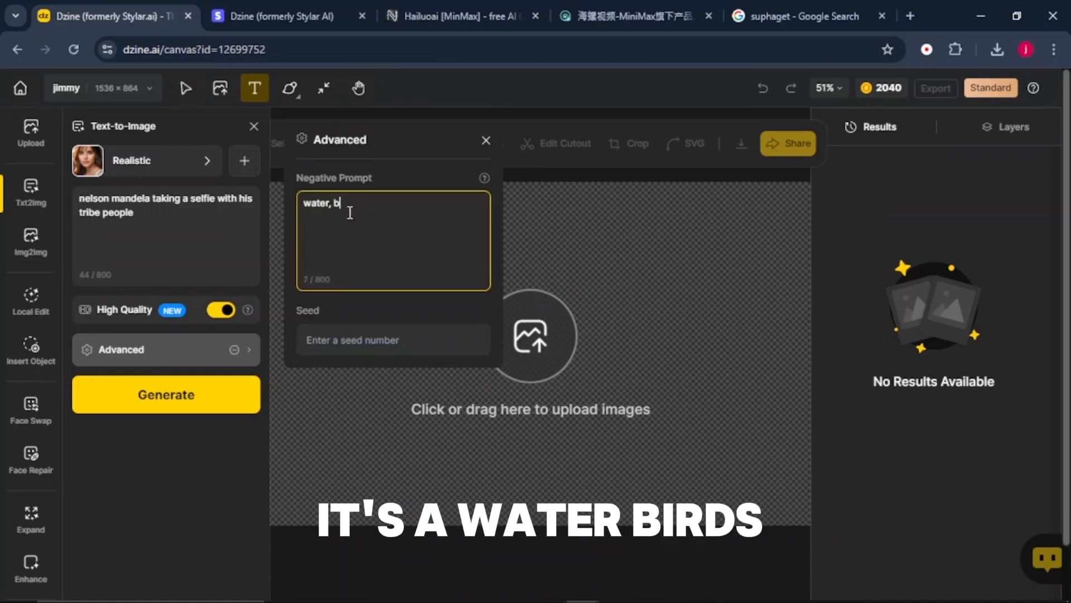
text(irds)
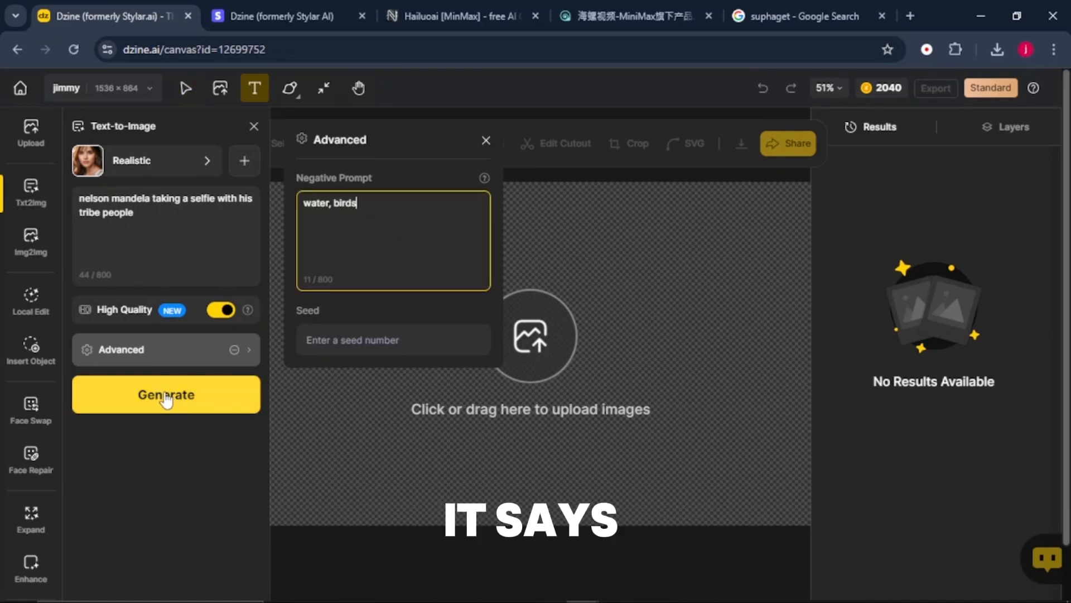
click(165, 394)
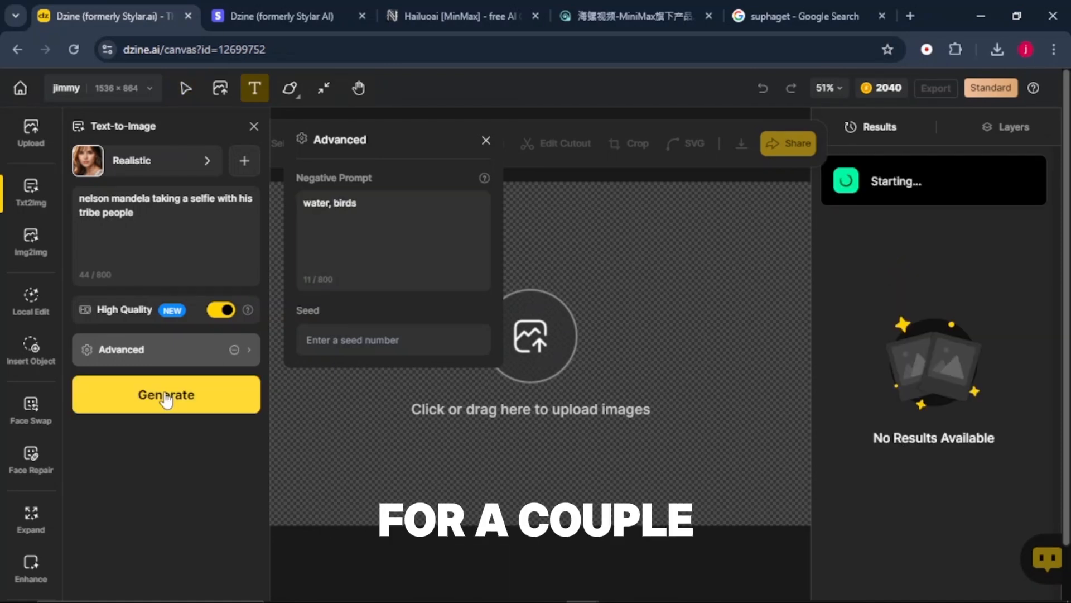
click(165, 394)
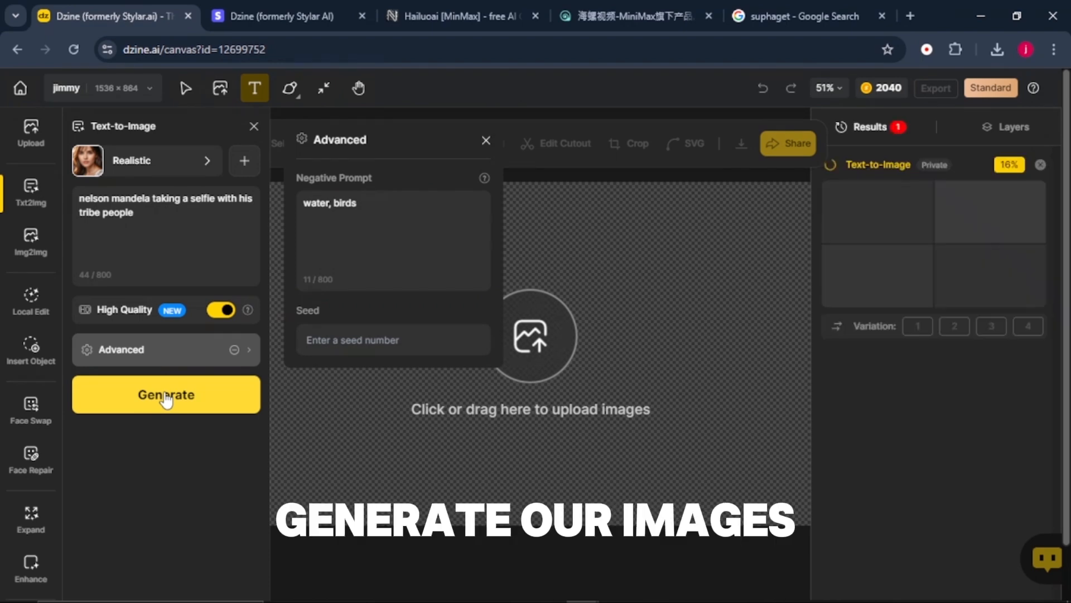
click(165, 394)
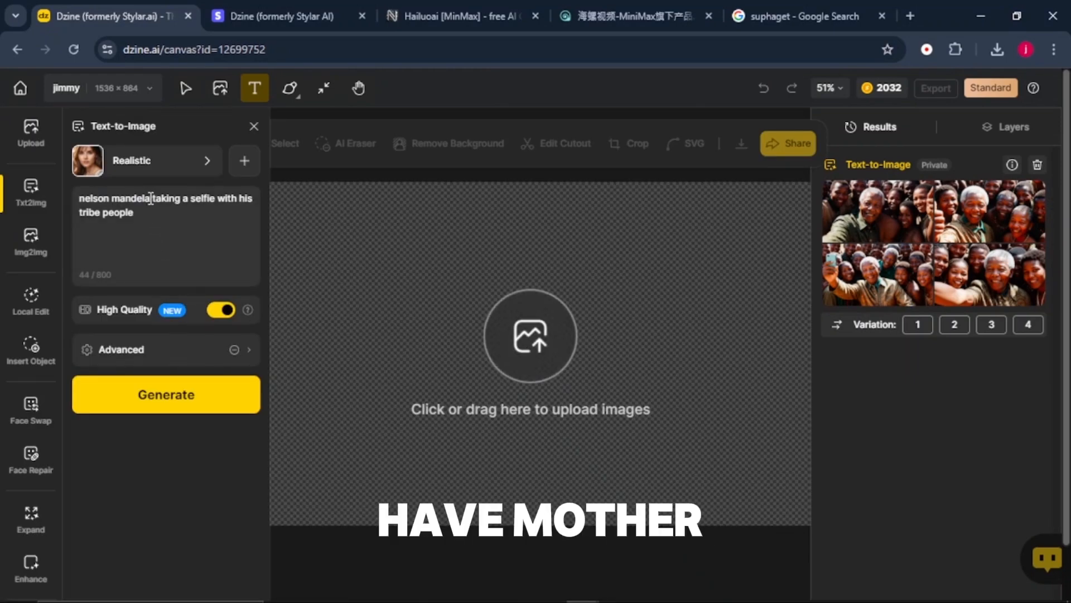
Generate images for 'mother teresa taking a selfie with his tribe people'
text(mother teresa taking a selfie with his tribe people)
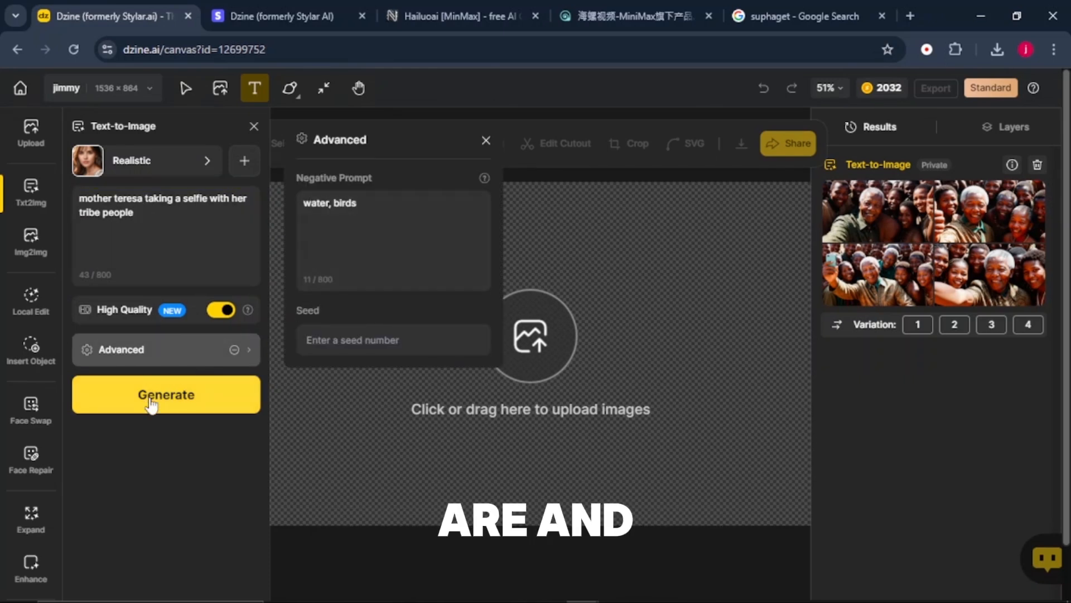
click(165, 394)
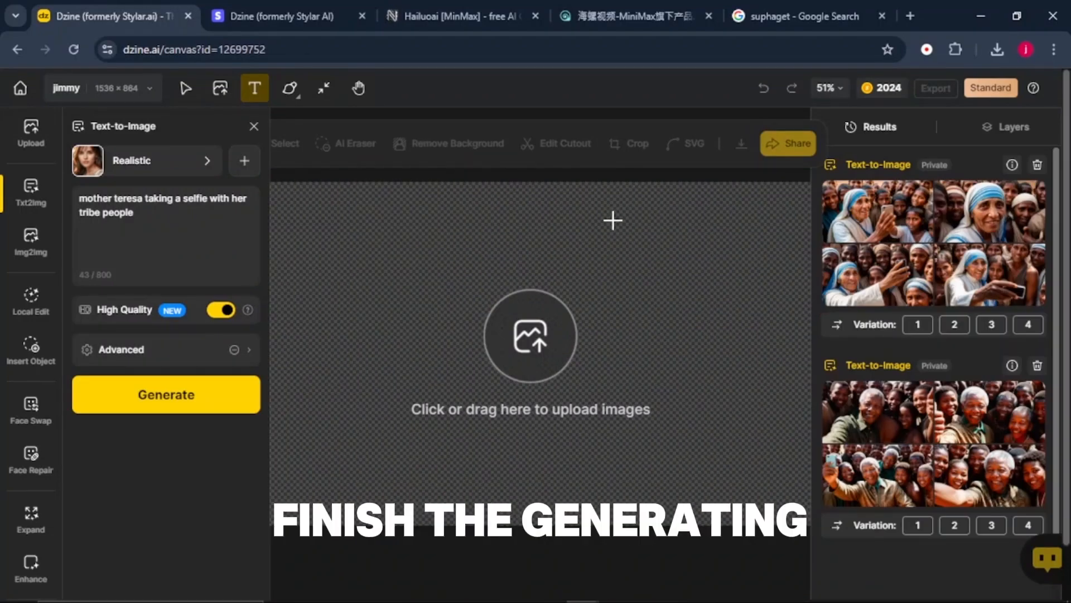
mouse_move(748, 234)
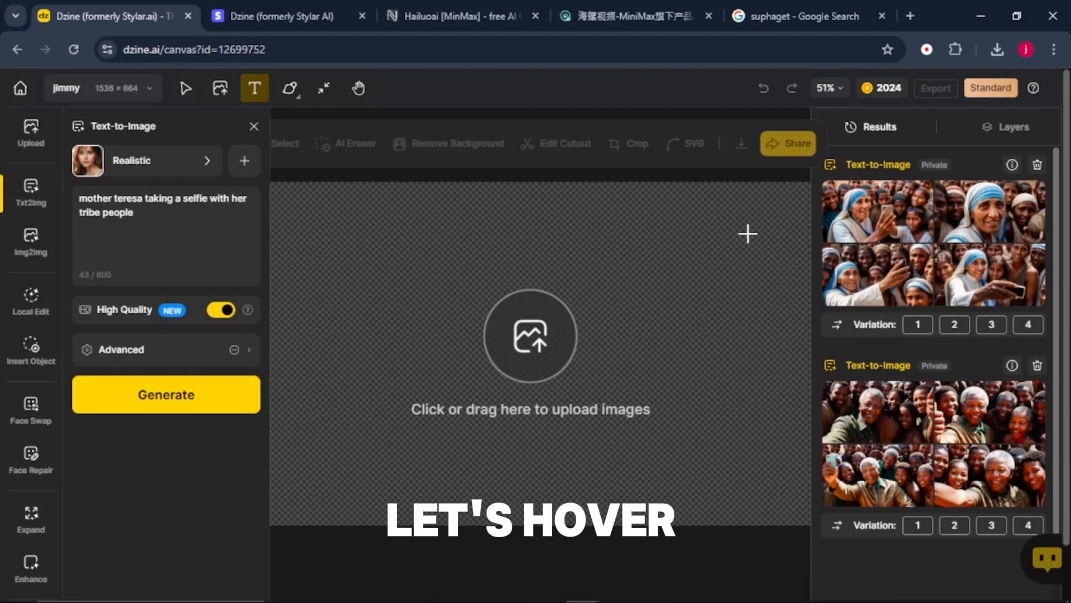
mouse_move(877, 211)
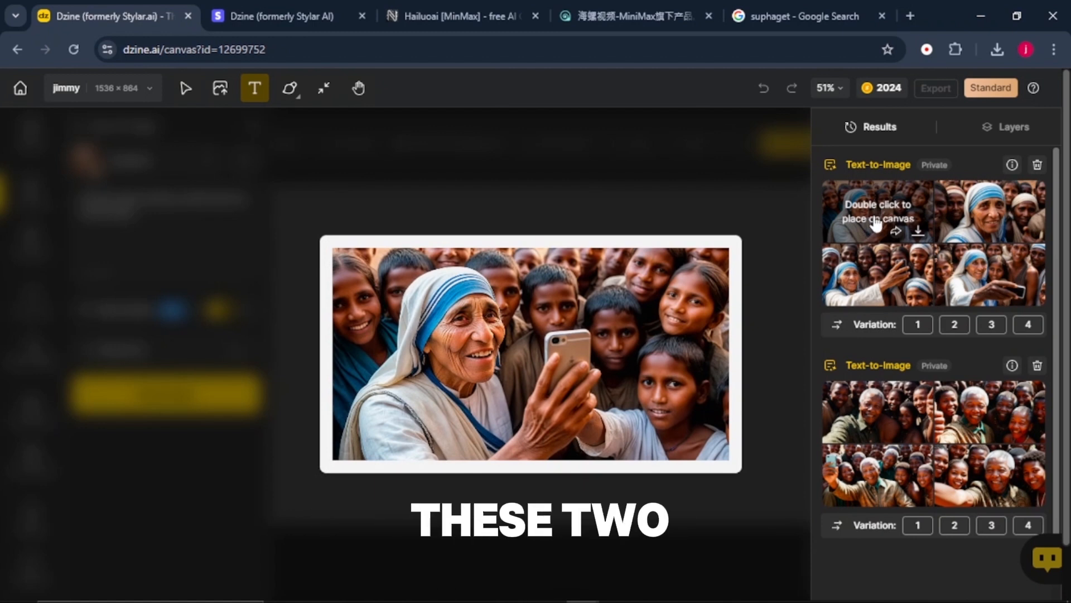
mouse_move(914, 226)
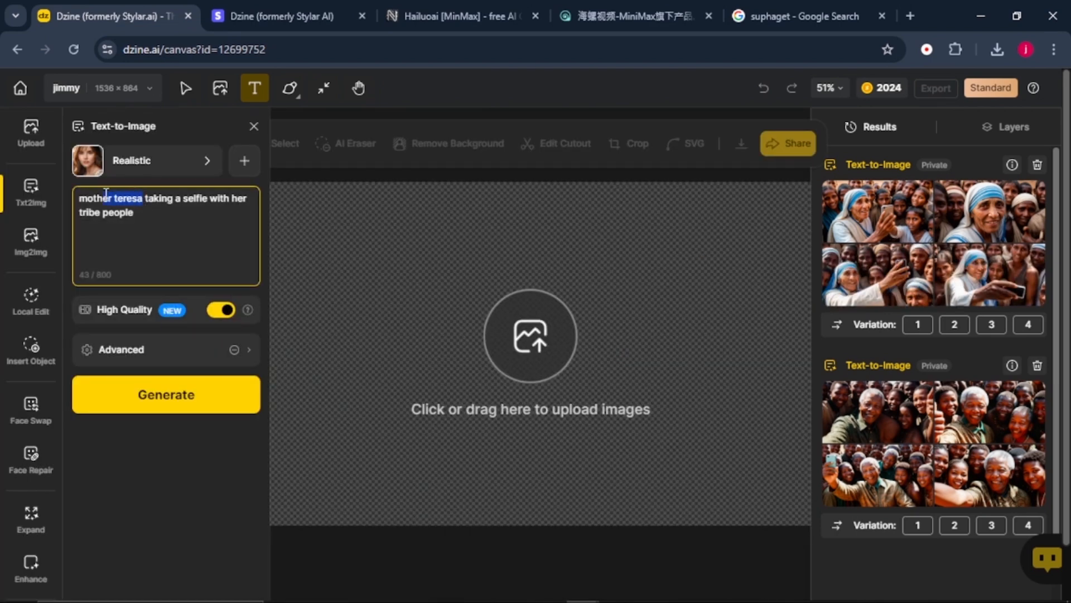
Generate images for 'donald trump taking a selfie with joe biden'
text(donal trump)
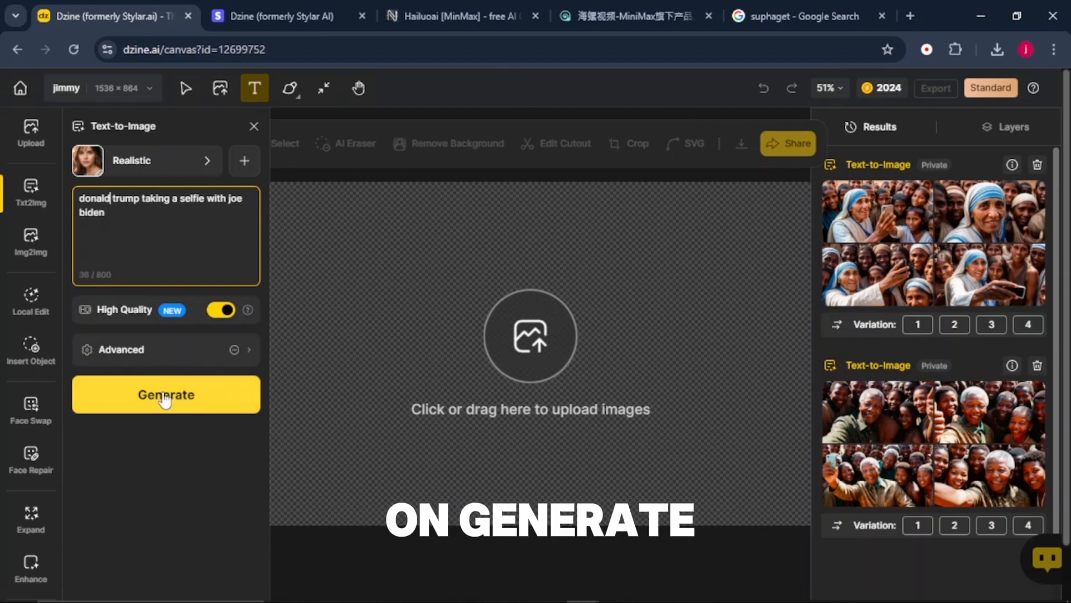
click(165, 393)
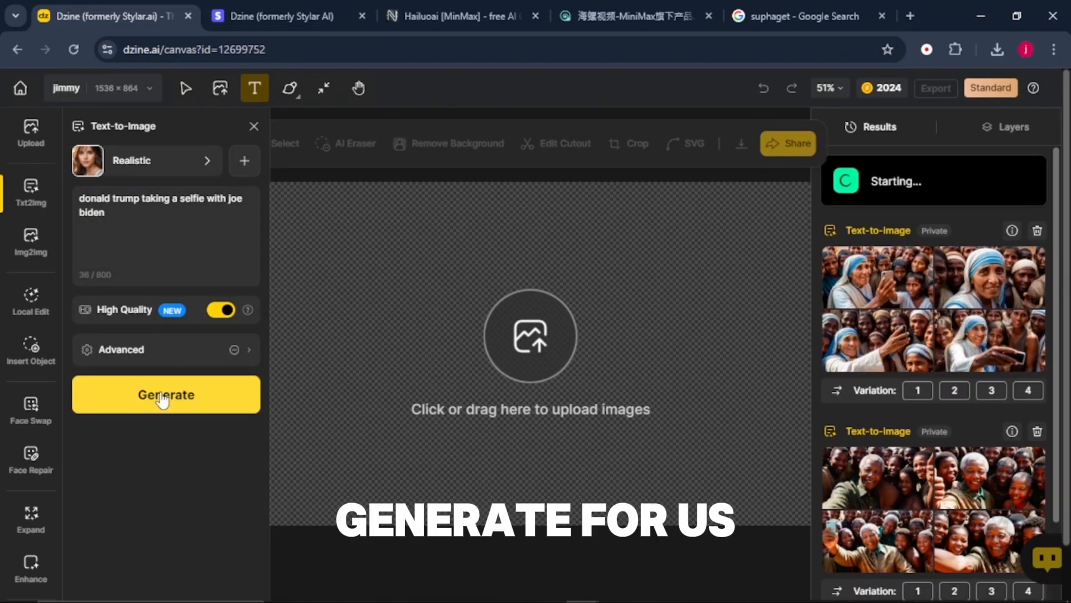
click(166, 394)
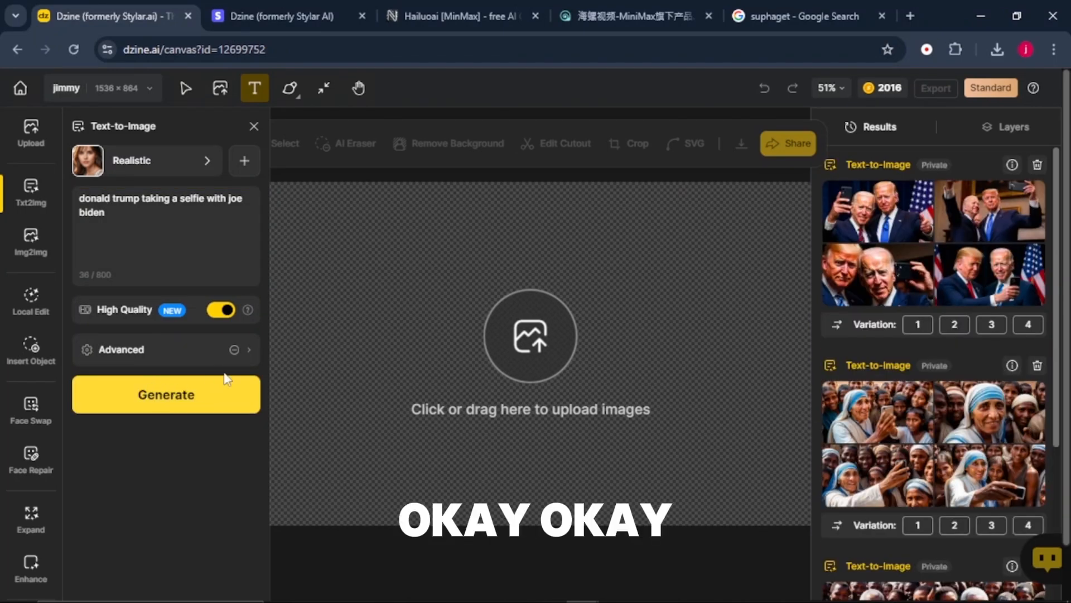
mouse_move(624, 262)
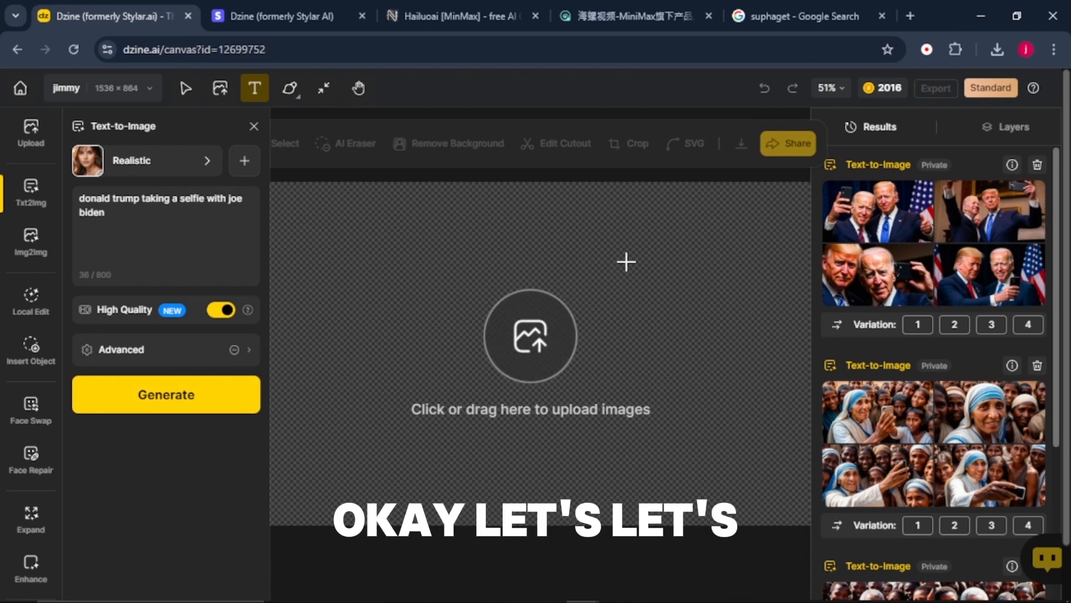
mouse_move(766, 222)
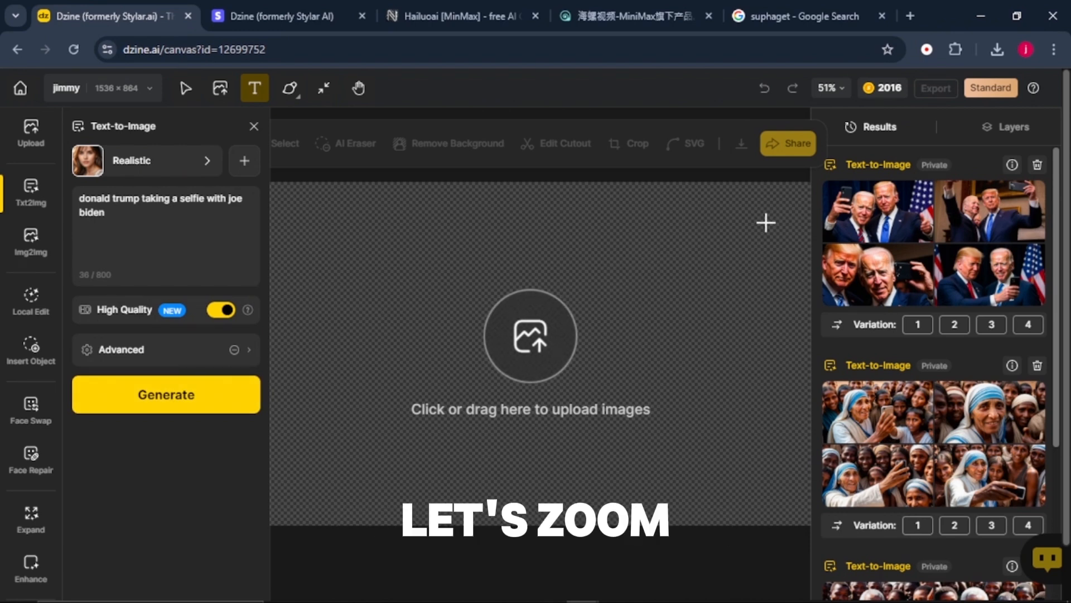